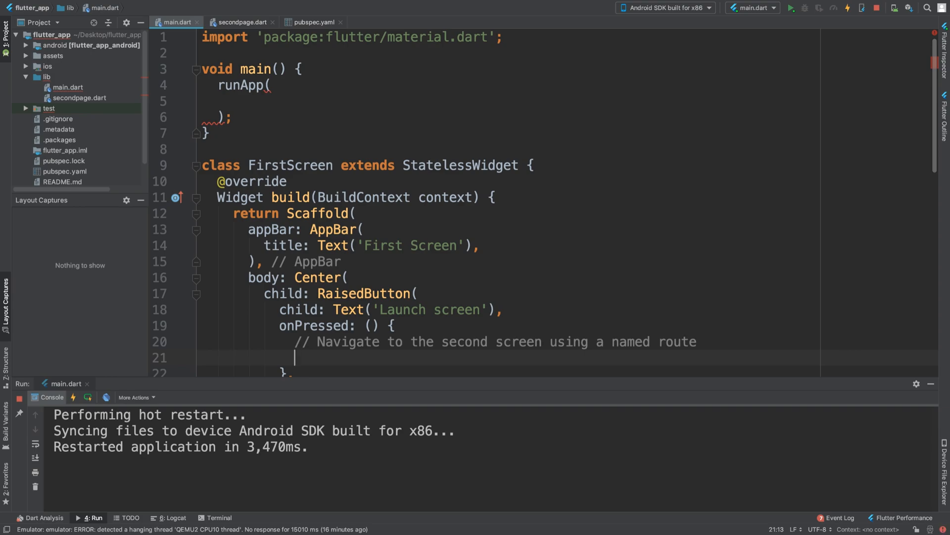
- Replace the typed title and init lines inside runApp with an empty MaterialApp() call
click(305, 165)
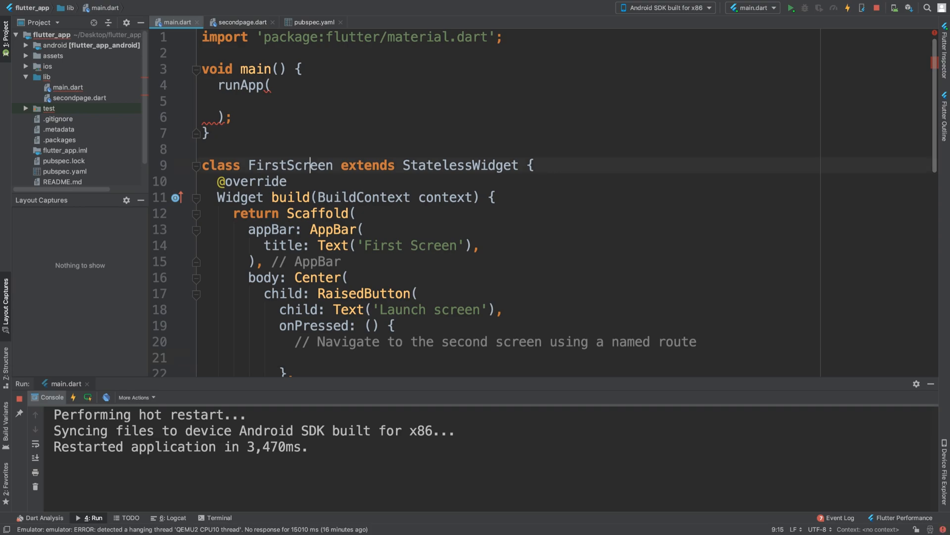
scroll(down, 3)
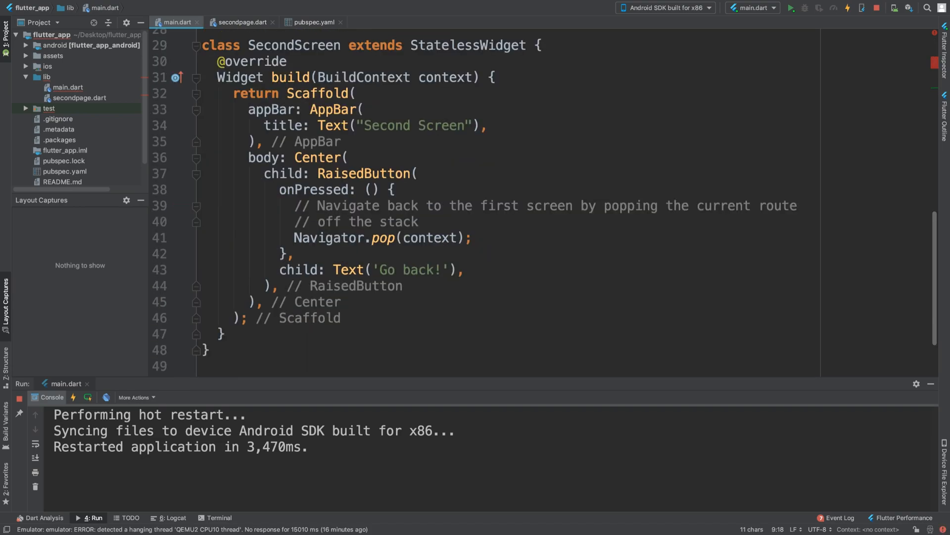
double_click(293, 44)
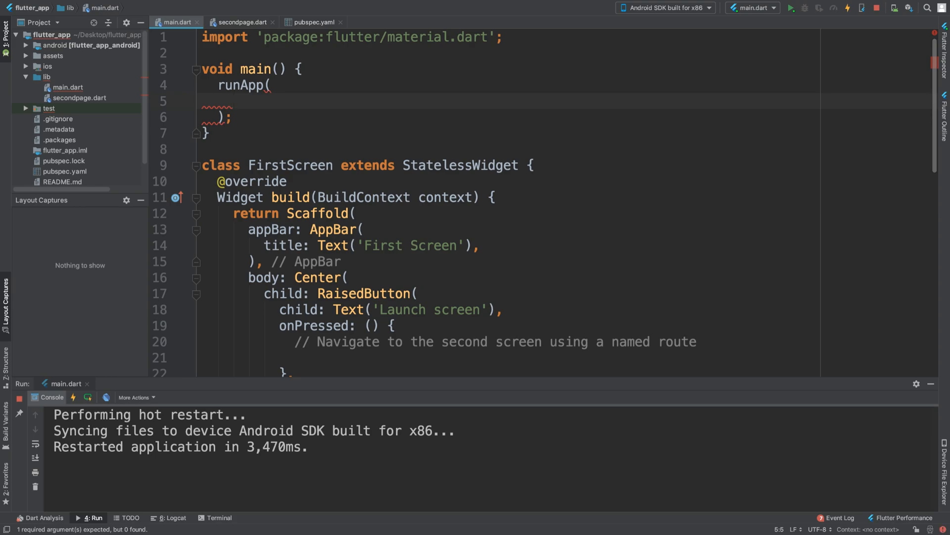
text(title: ")
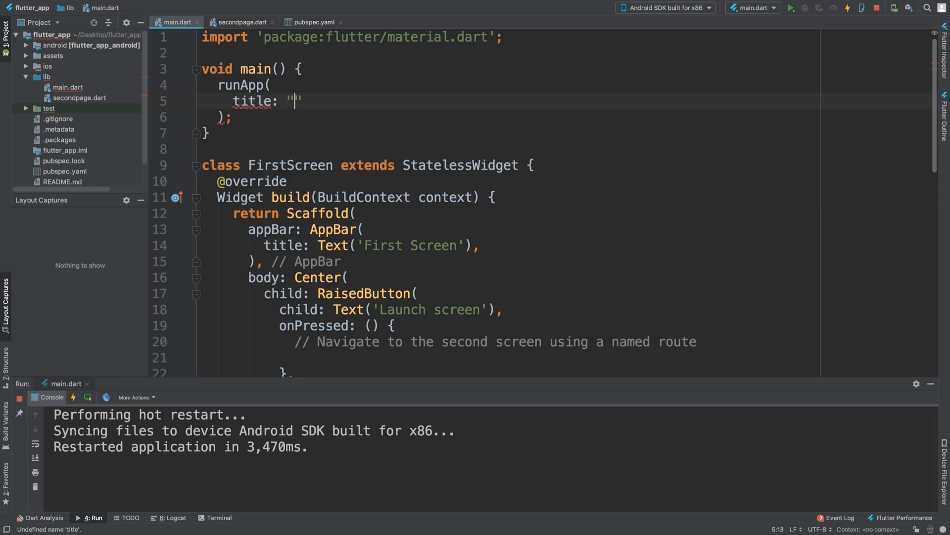
text(Name)
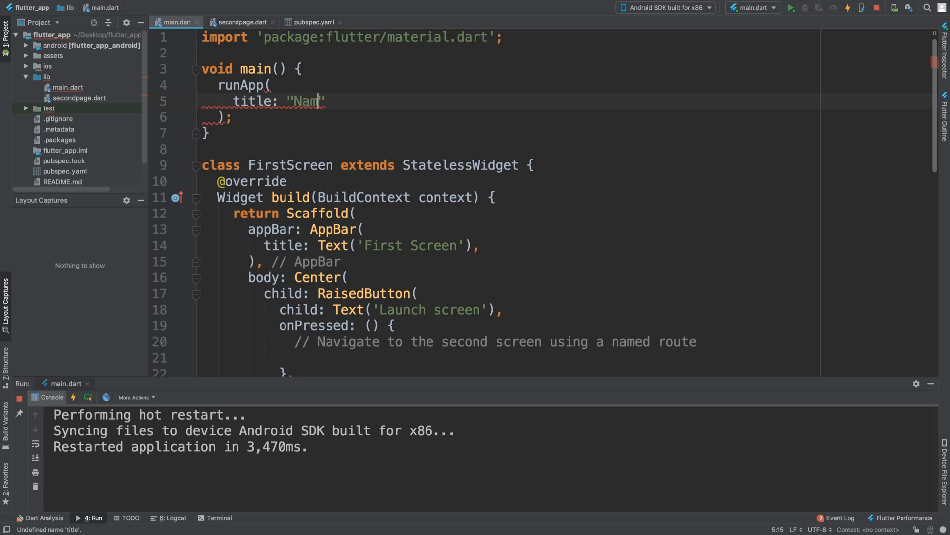
text(ed routes demo)
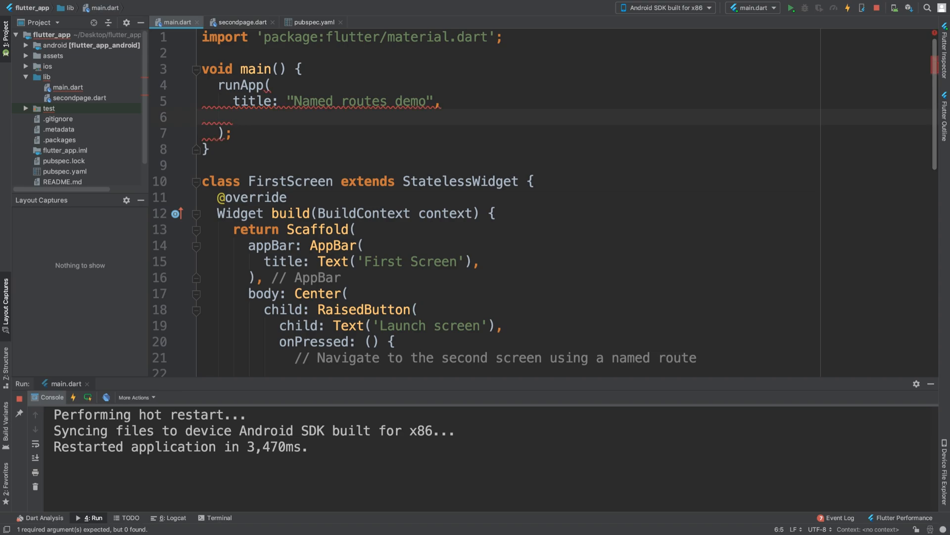
text(init)
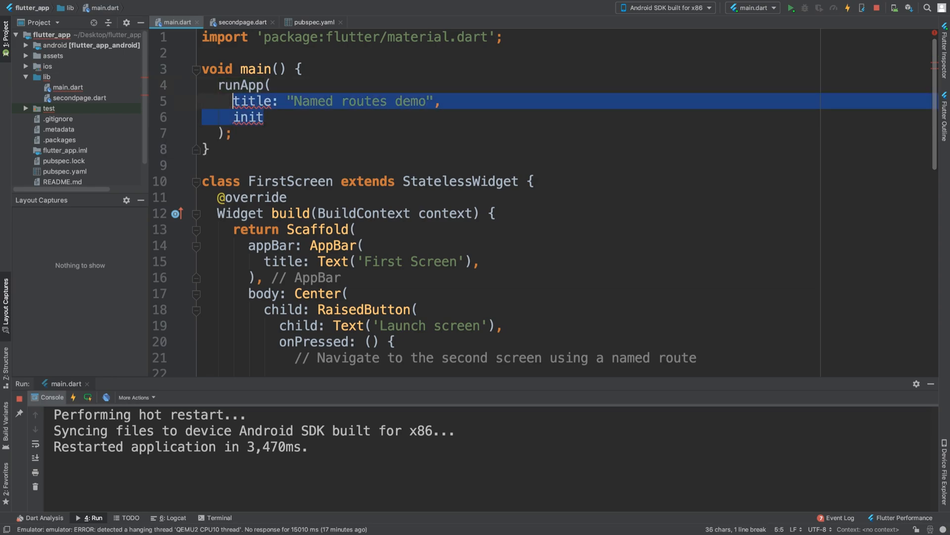
text(MaterialApp()
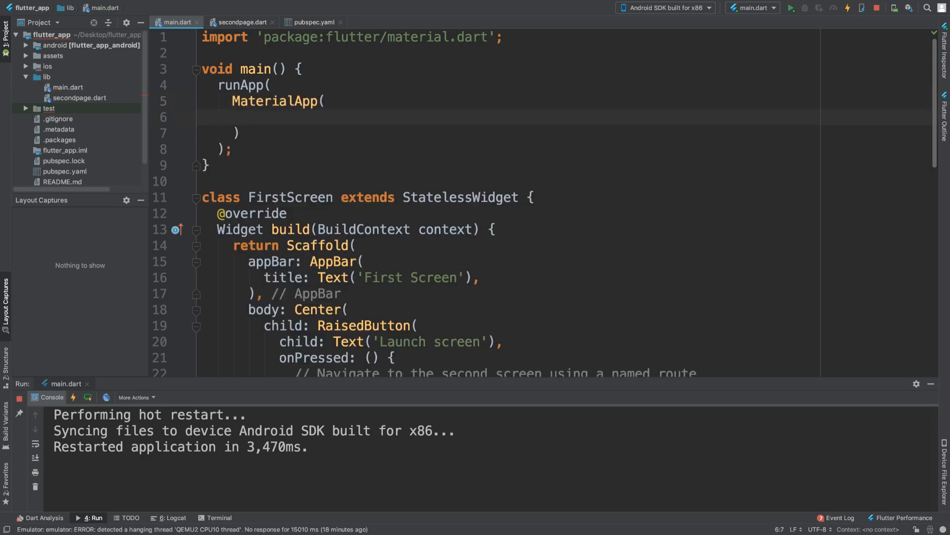
- Add title "Named routes demo", initialRoute '/', and an opening routes: { map to MaterialApp
click(248, 117)
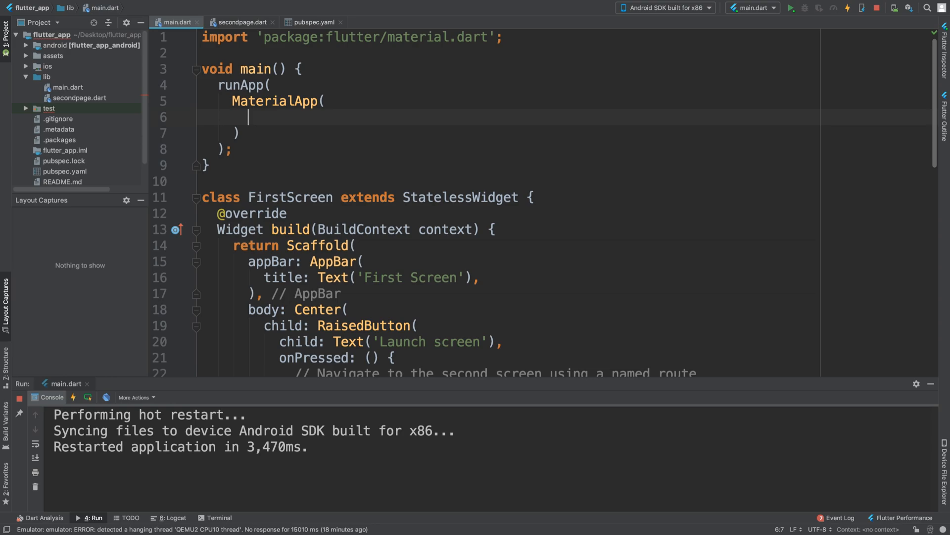
text(title: "Named rout)
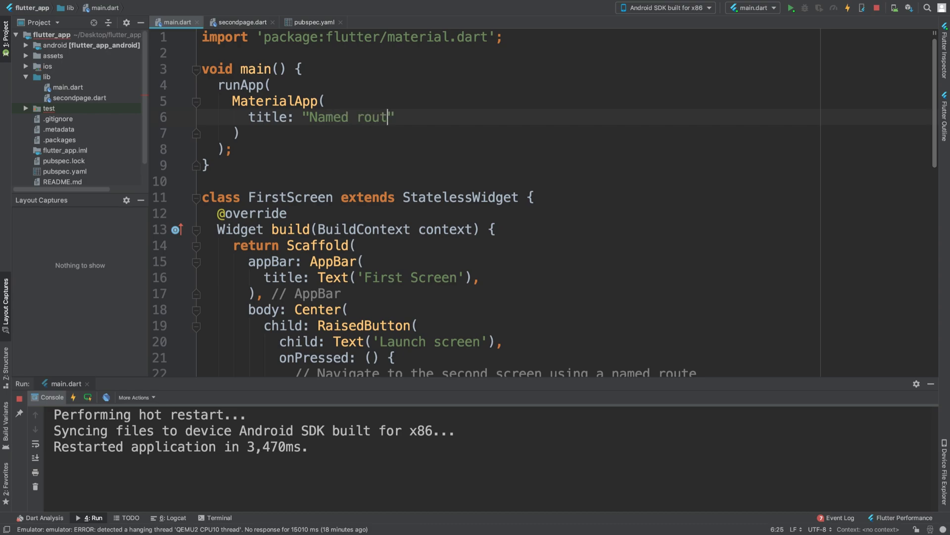
text(es demo",)
text(routes)
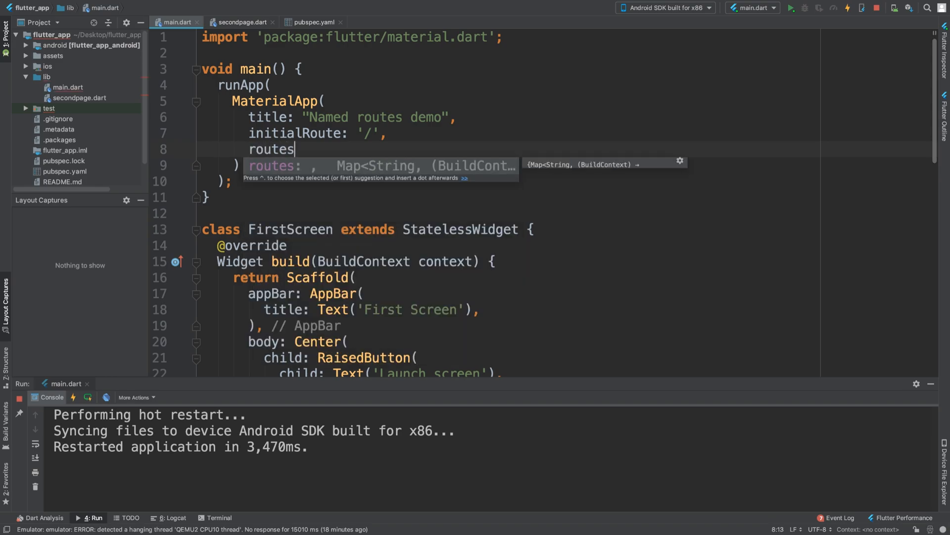
text(:)
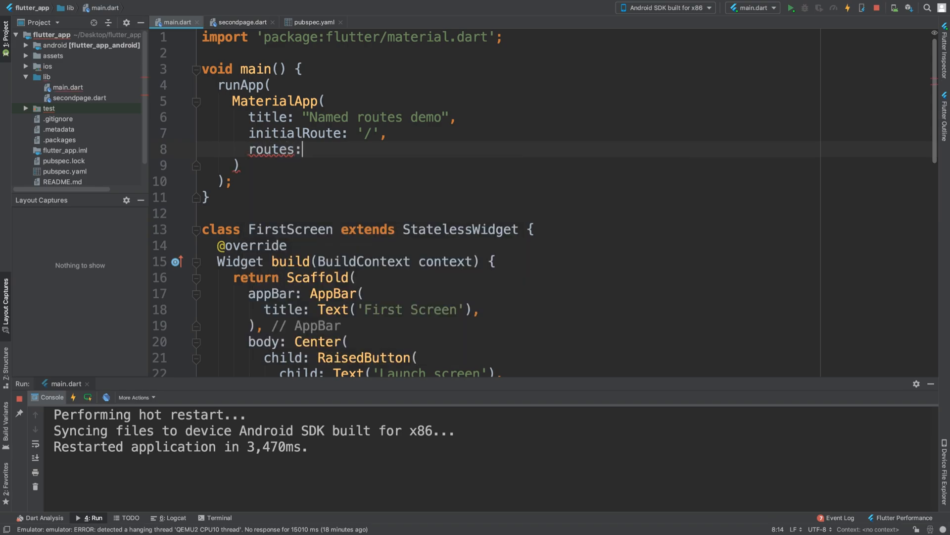
text({)
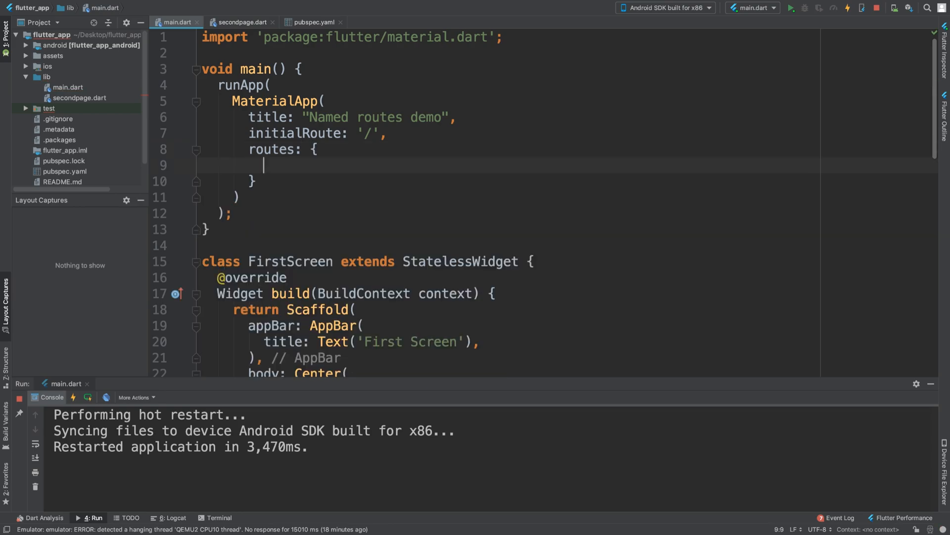
- Add the '/' route entry building FirstScreen()
text('/')
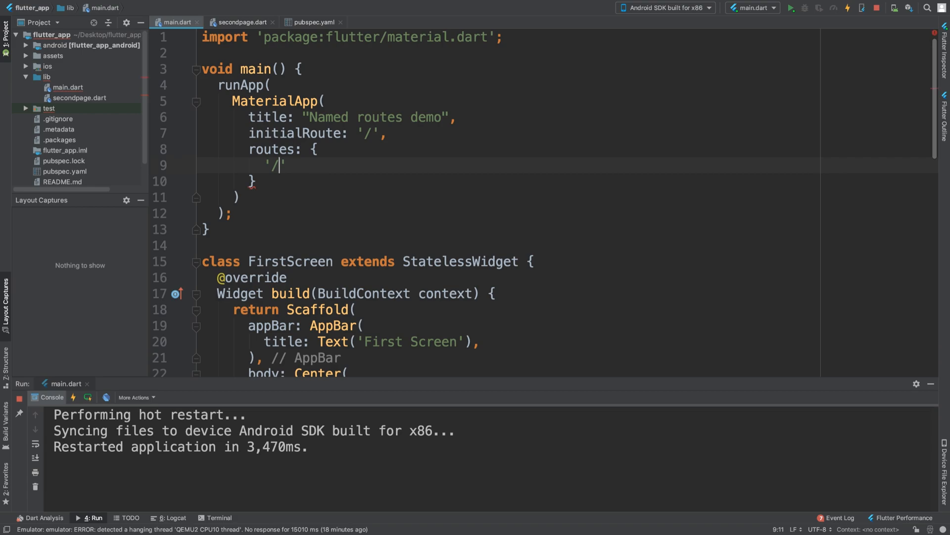
text(())
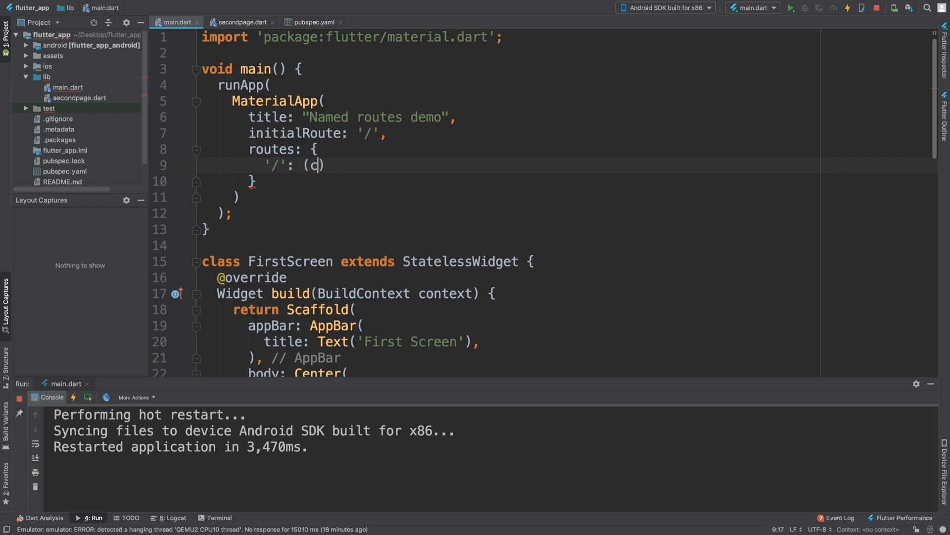
text(ontext))
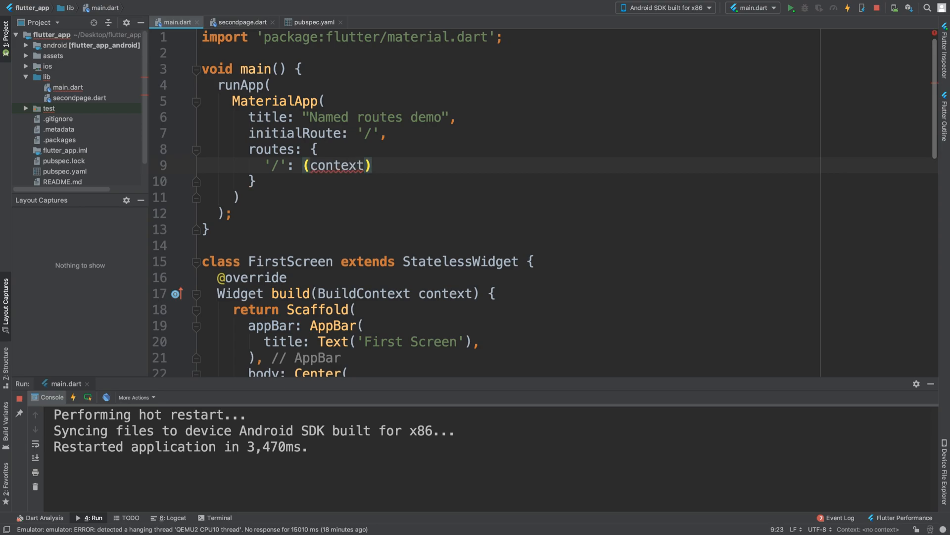
text(=> F)
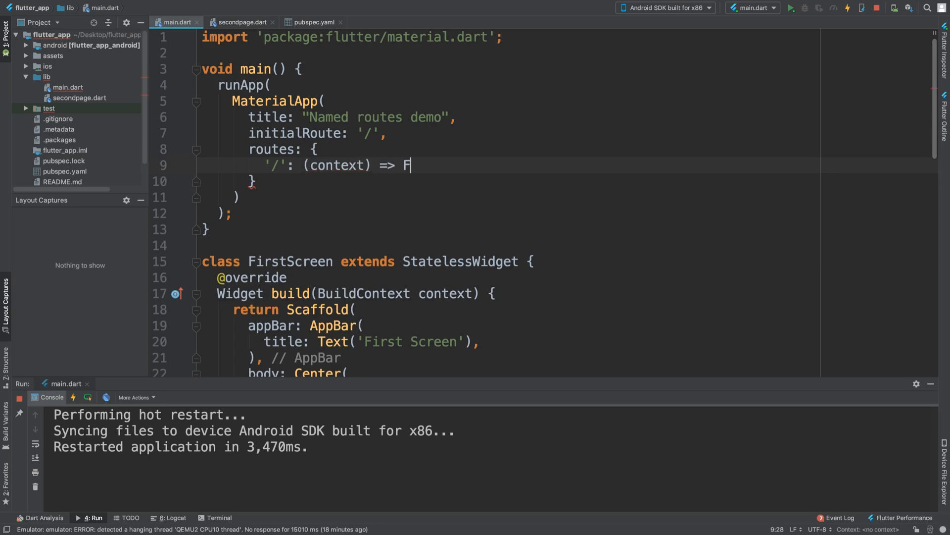
text(irstScreen)
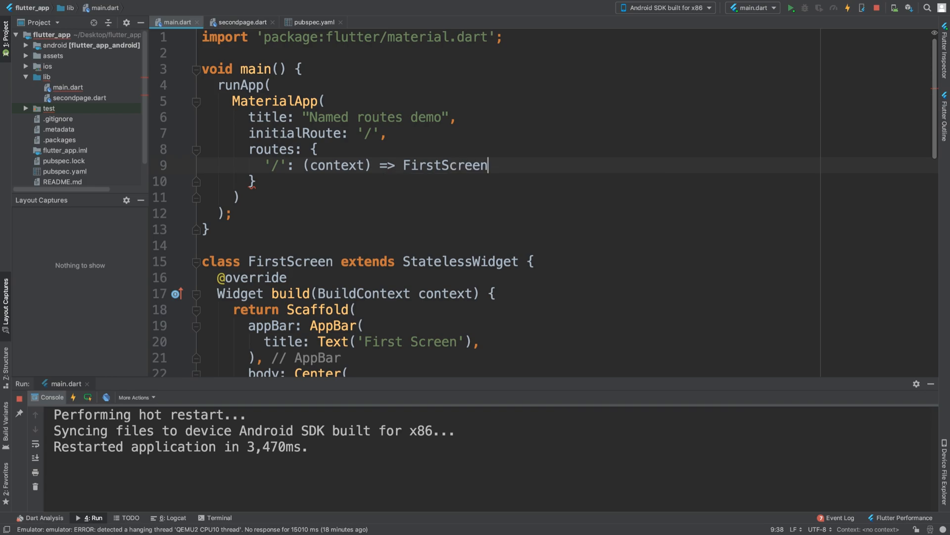
text((),)
text(')
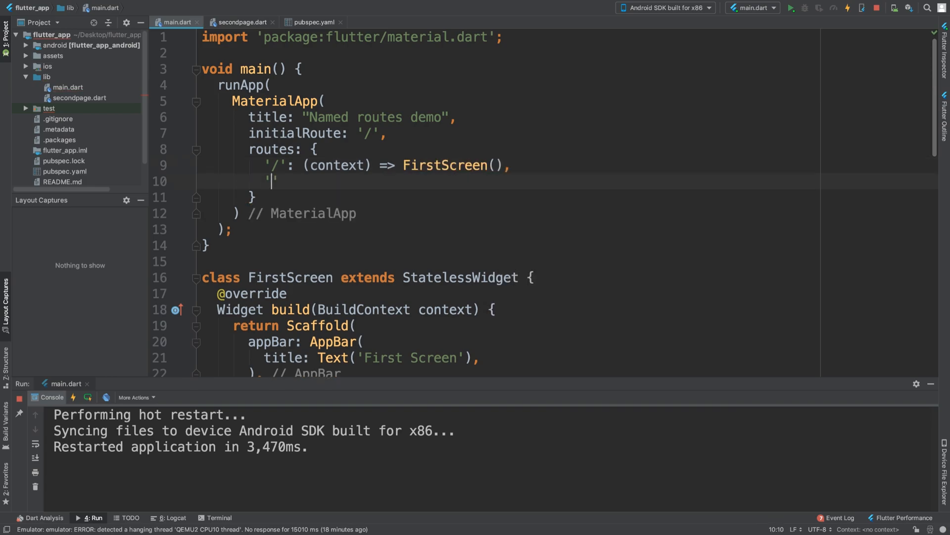
- Add the '/second' route entry (context) => SecondScreen() via autocomplete
text(/second)
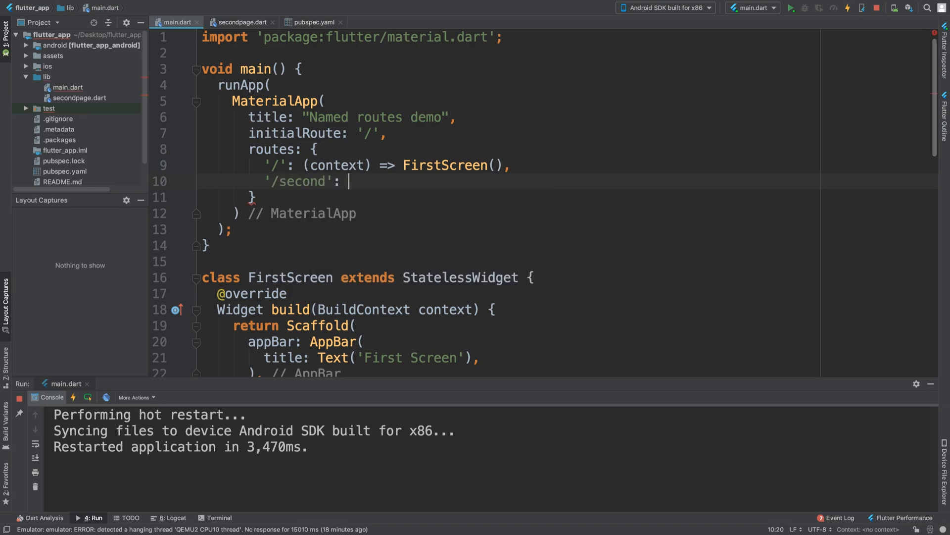
text((conte))
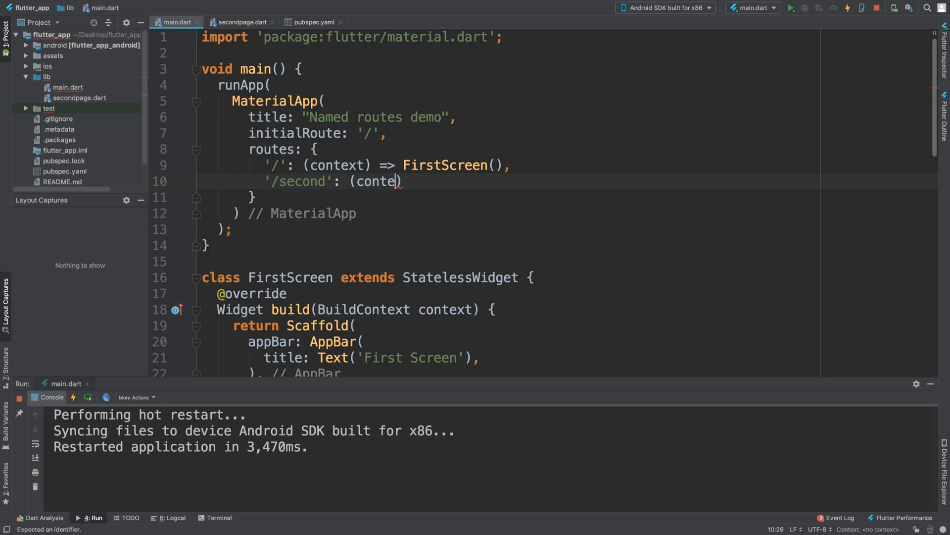
text(xt))
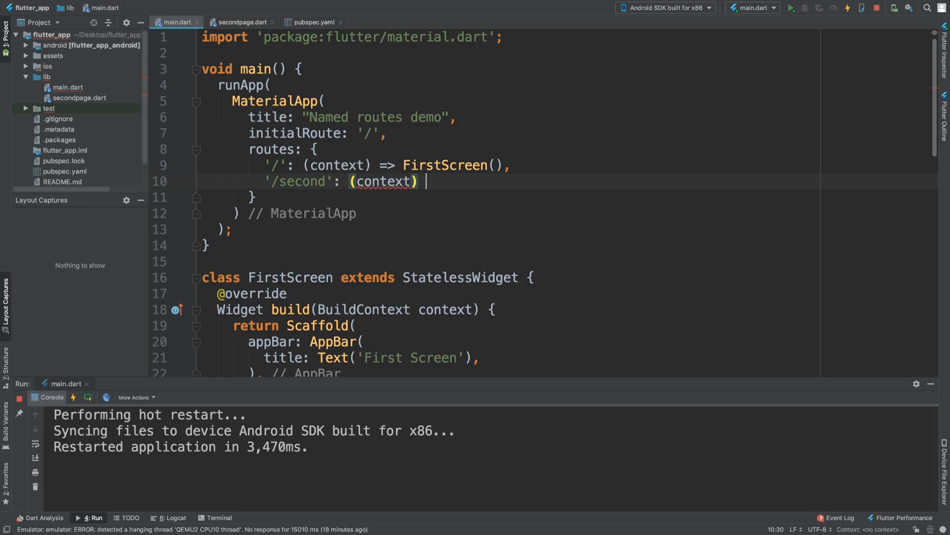
text(=> Sec)
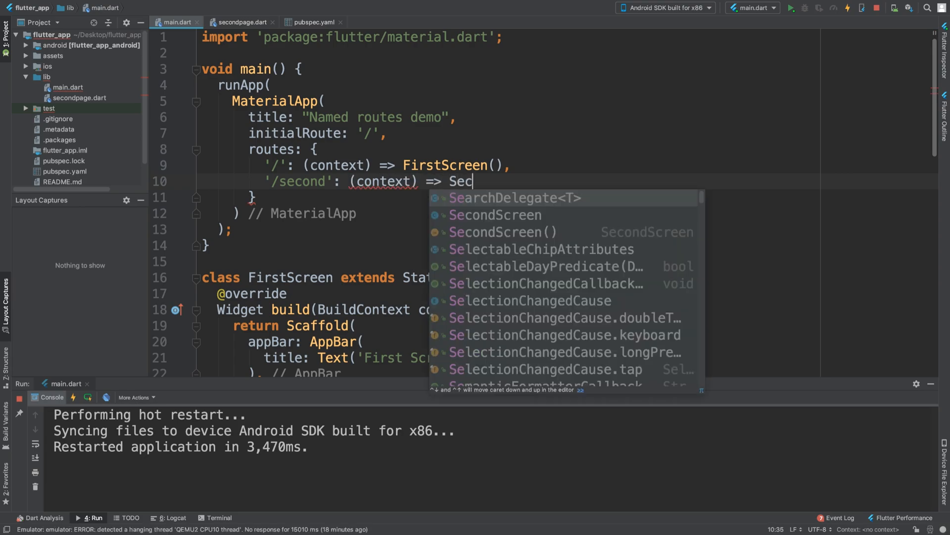
click(496, 232)
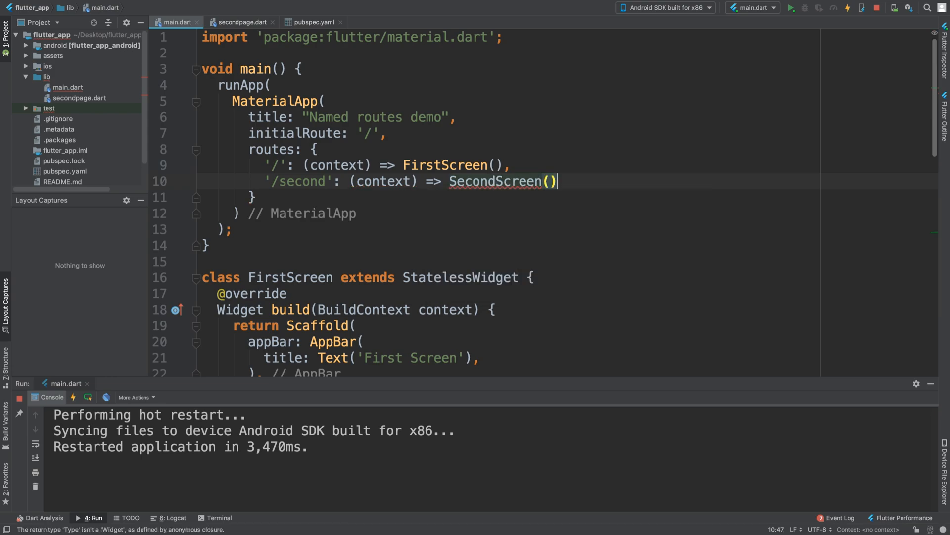
scroll(down, 3)
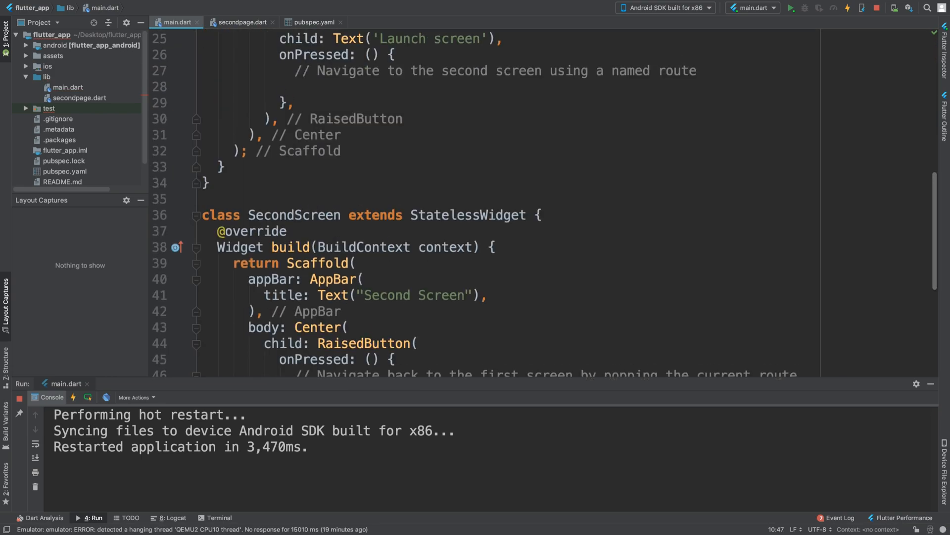
- Make FirstScreen's onPressed call Navigator.pushNamed(context, '/second'), then restart the app
scroll(down, 3)
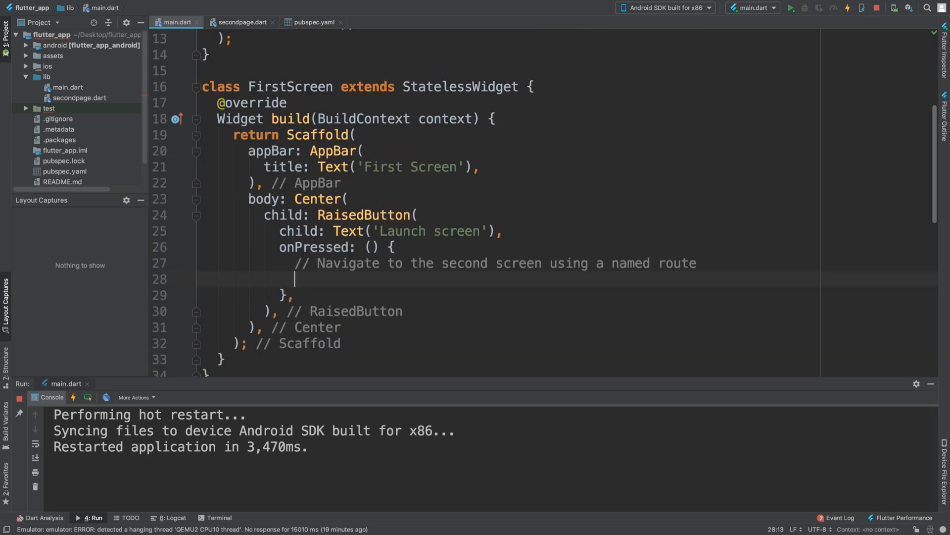
text(Navi)
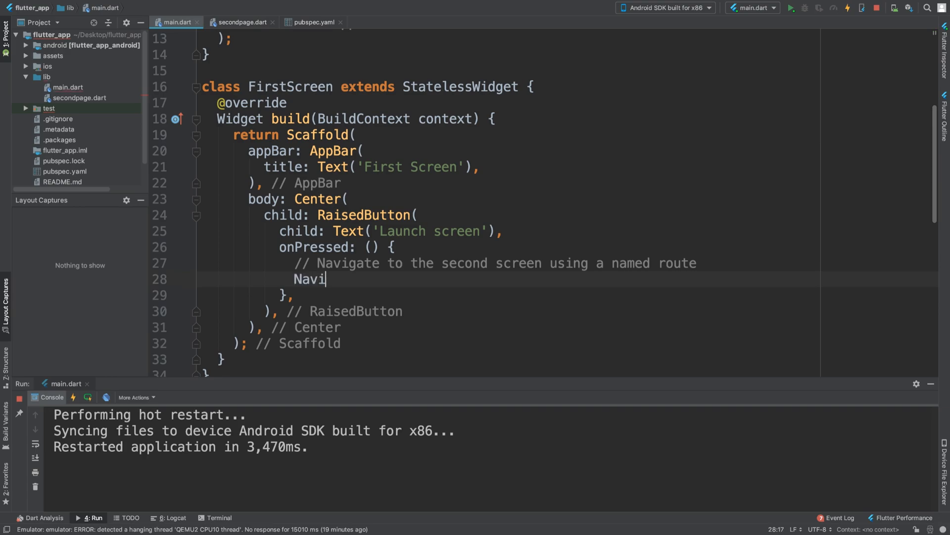
text(gator.p)
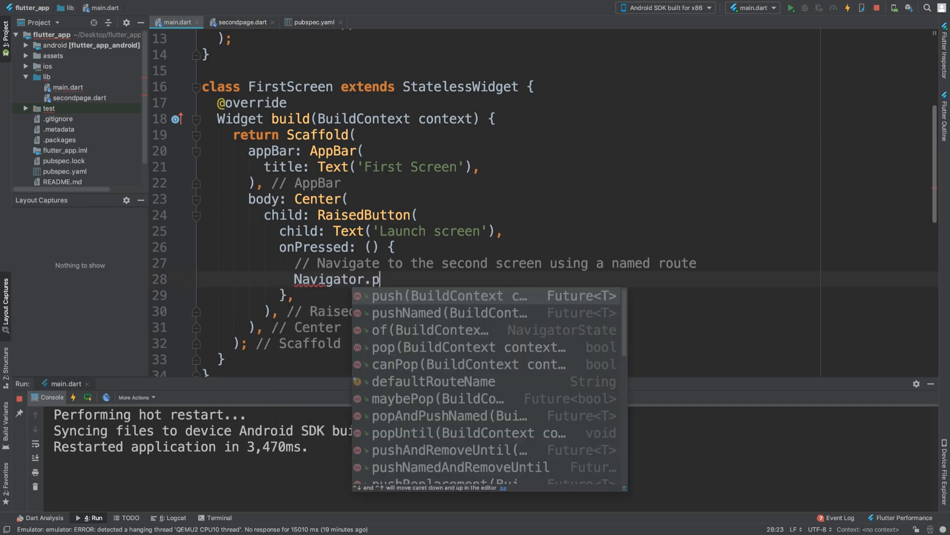
click(426, 313)
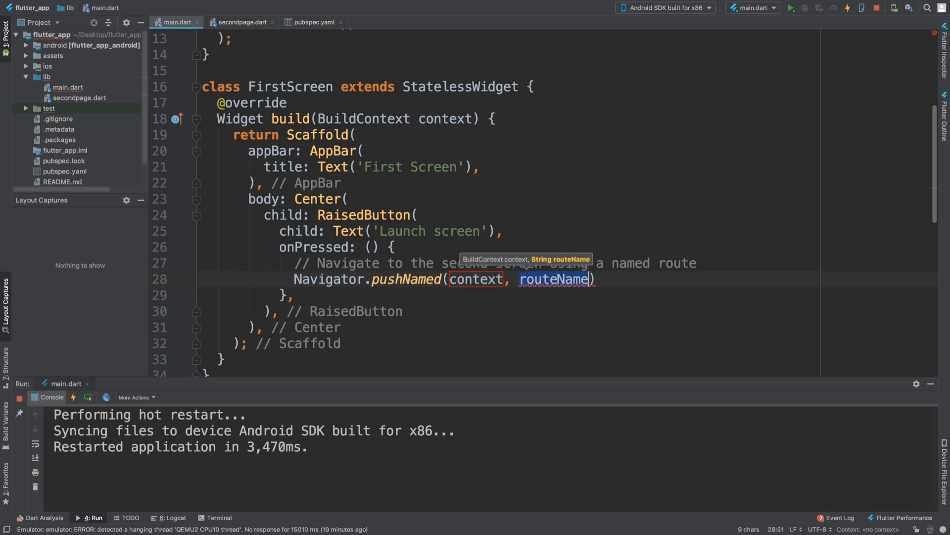
text('')
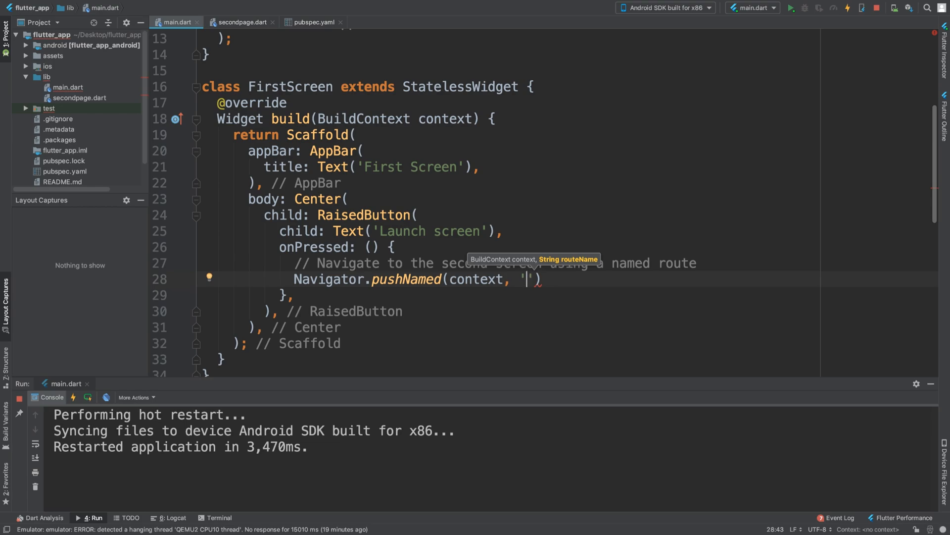
text(/)
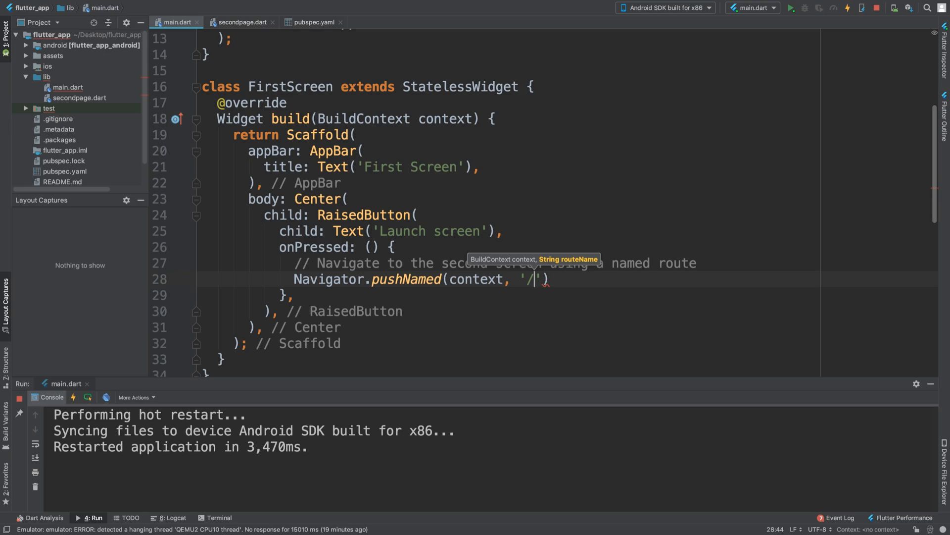
text(second)
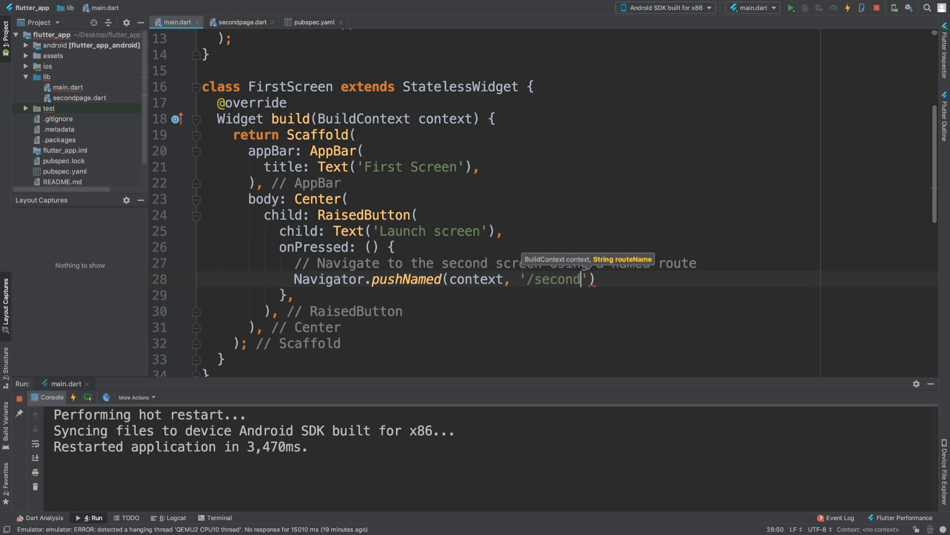
text(;)
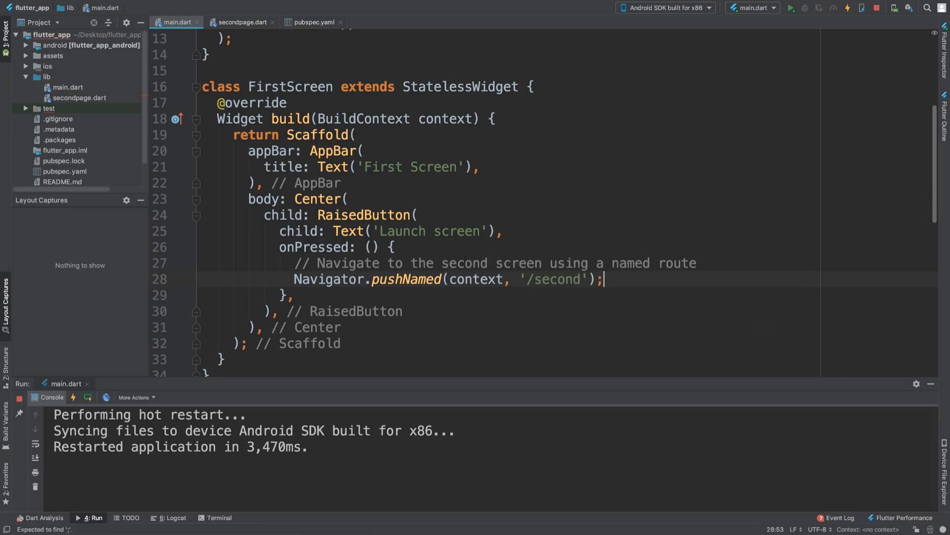
click(792, 8)
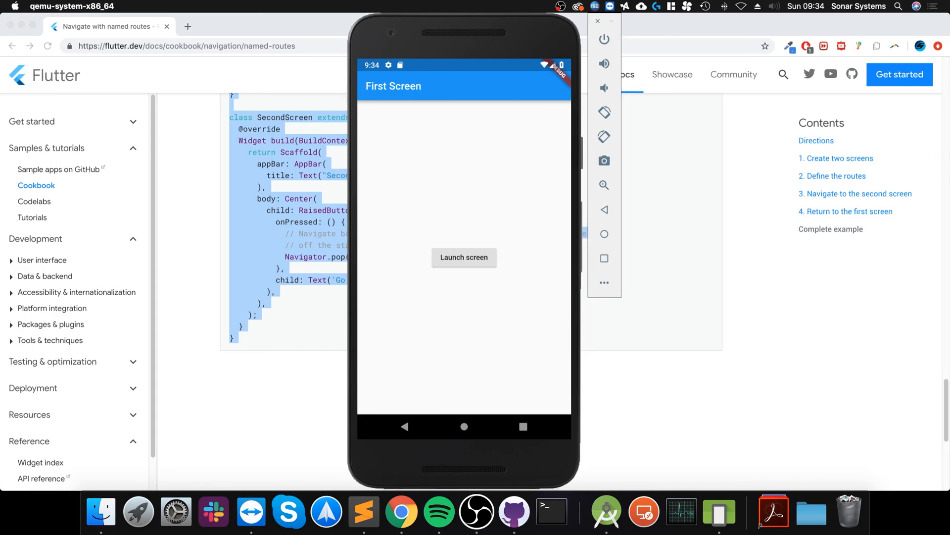
- Tap the Launch screen button to reach the Second Screen
click(463, 257)
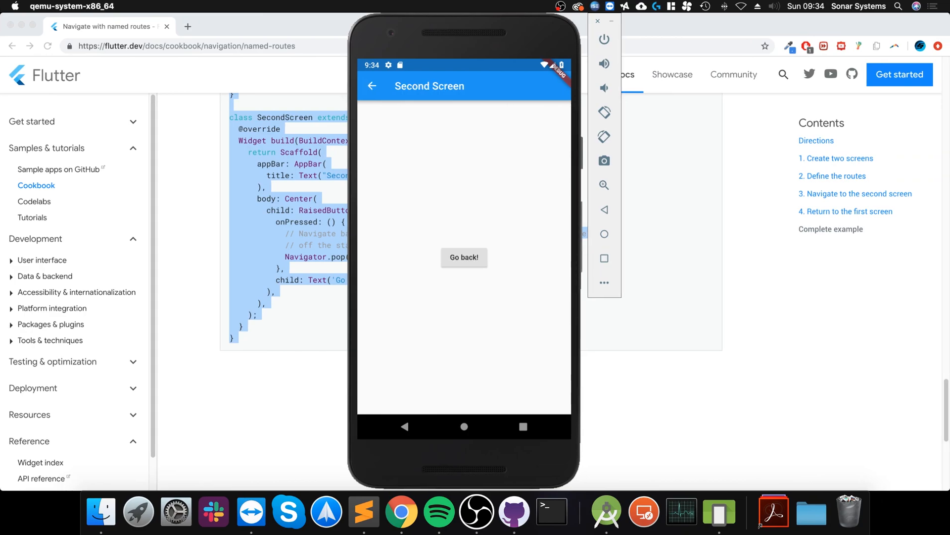